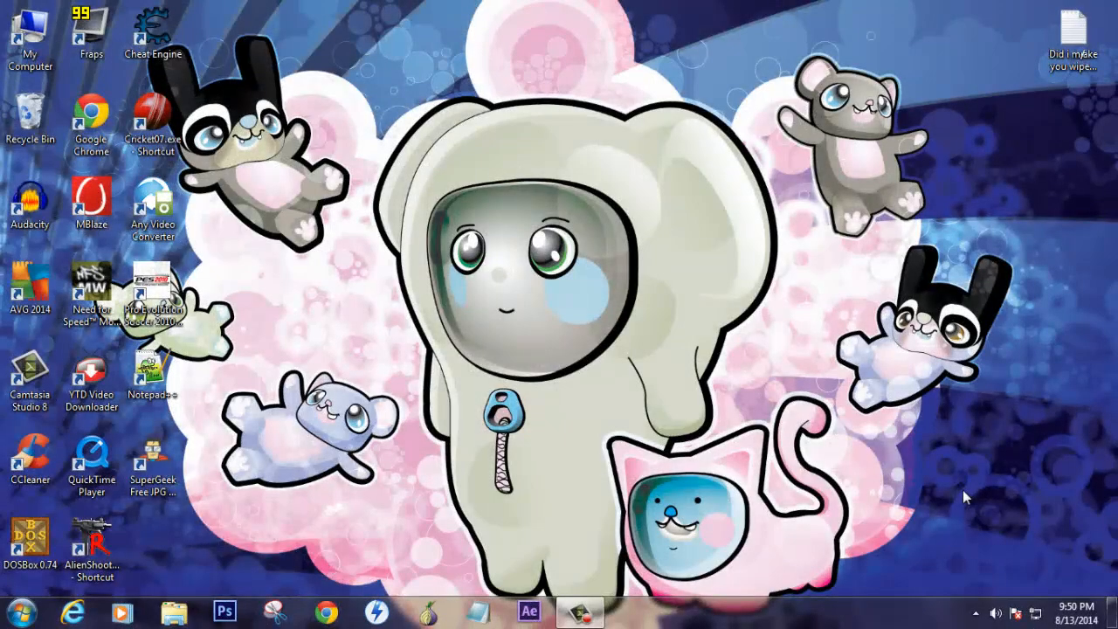
mouse_move(958, 493)
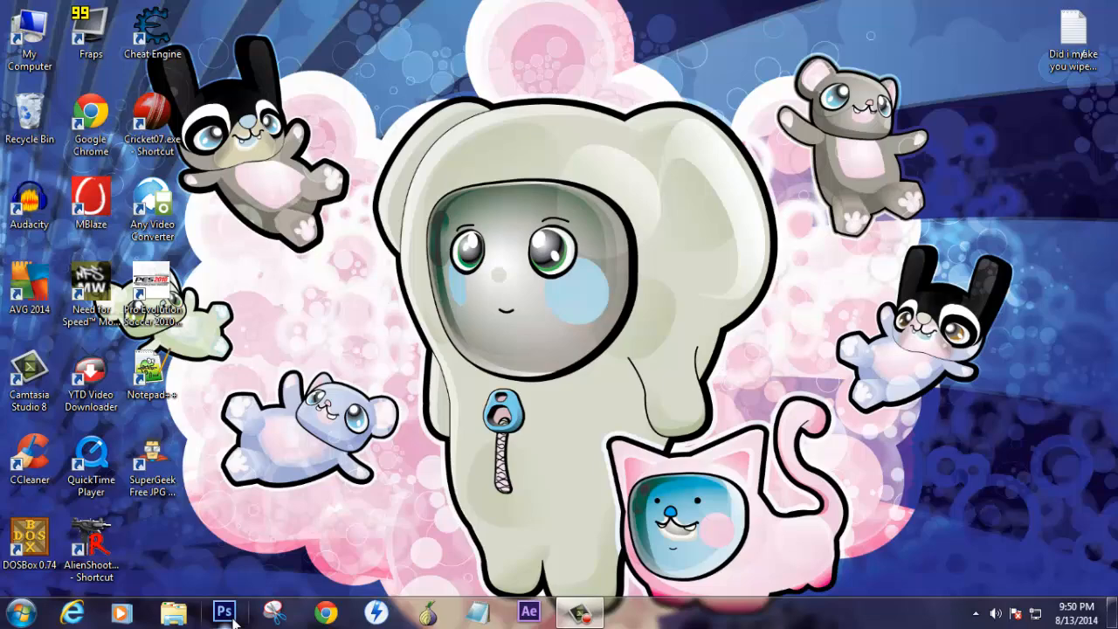
Bring Photoshop forward and browse Libraries into the Youtube folder for the portrait JPG.
left_click(224, 612)
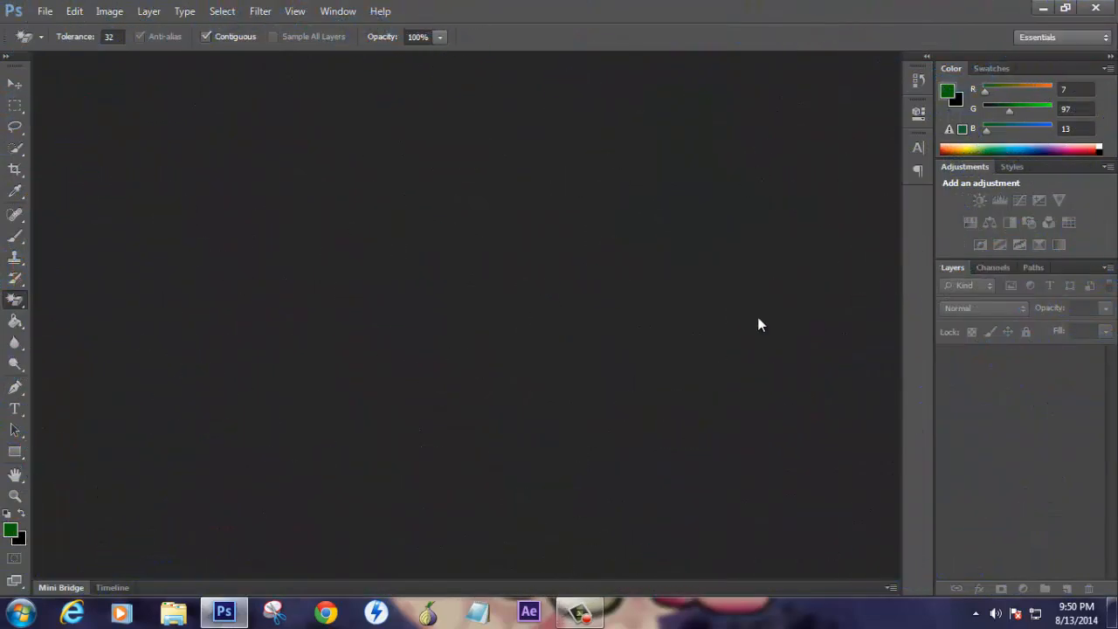
mouse_move(468, 298)
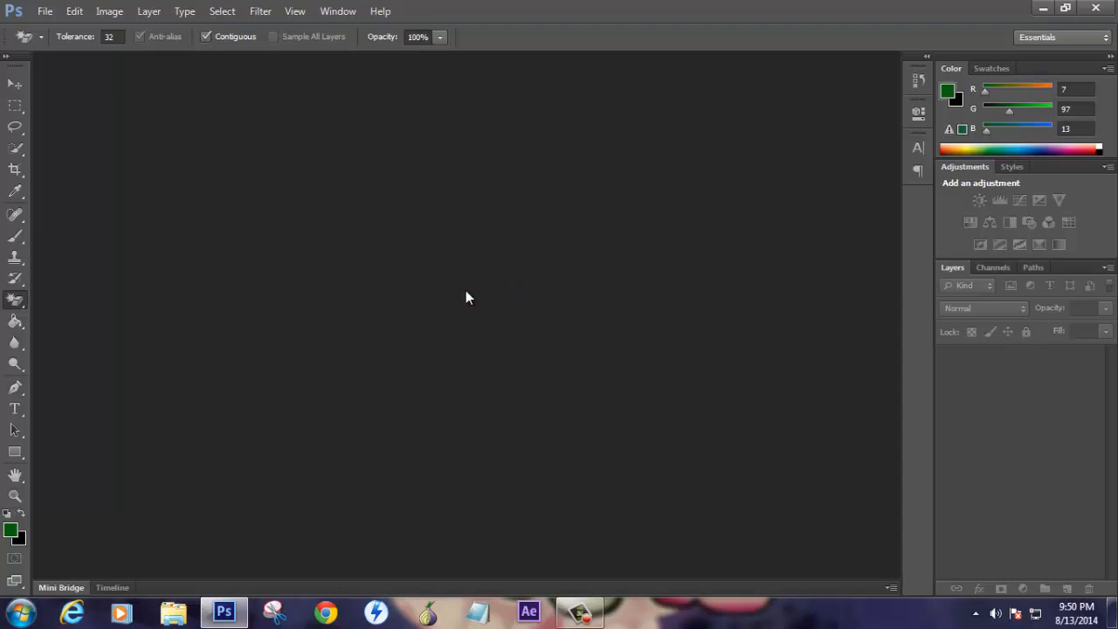
mouse_move(380, 263)
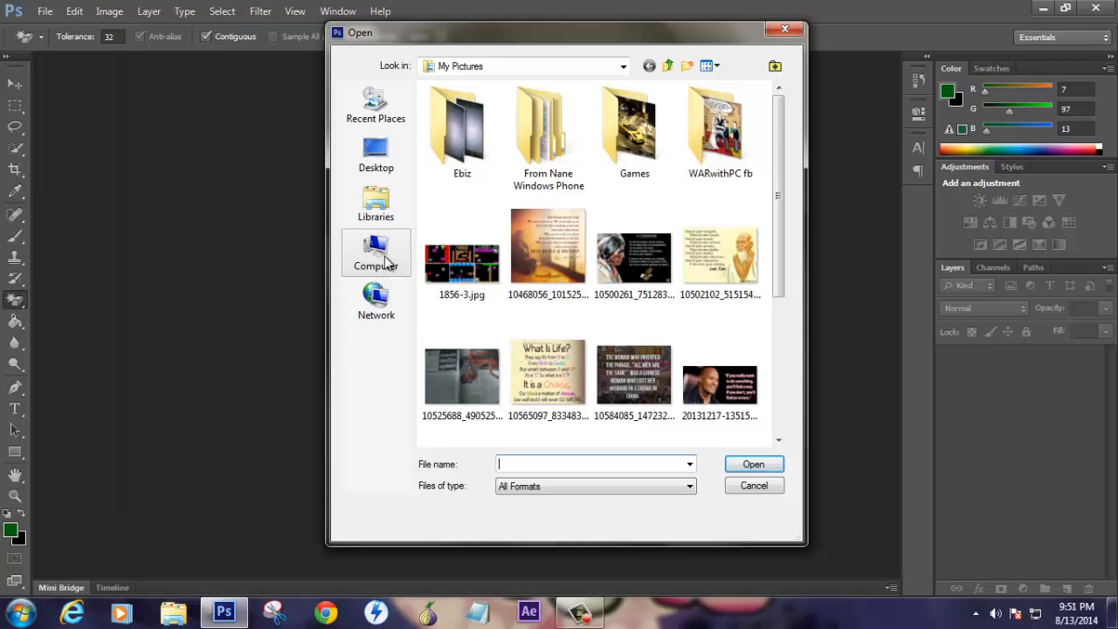
left_click(376, 204)
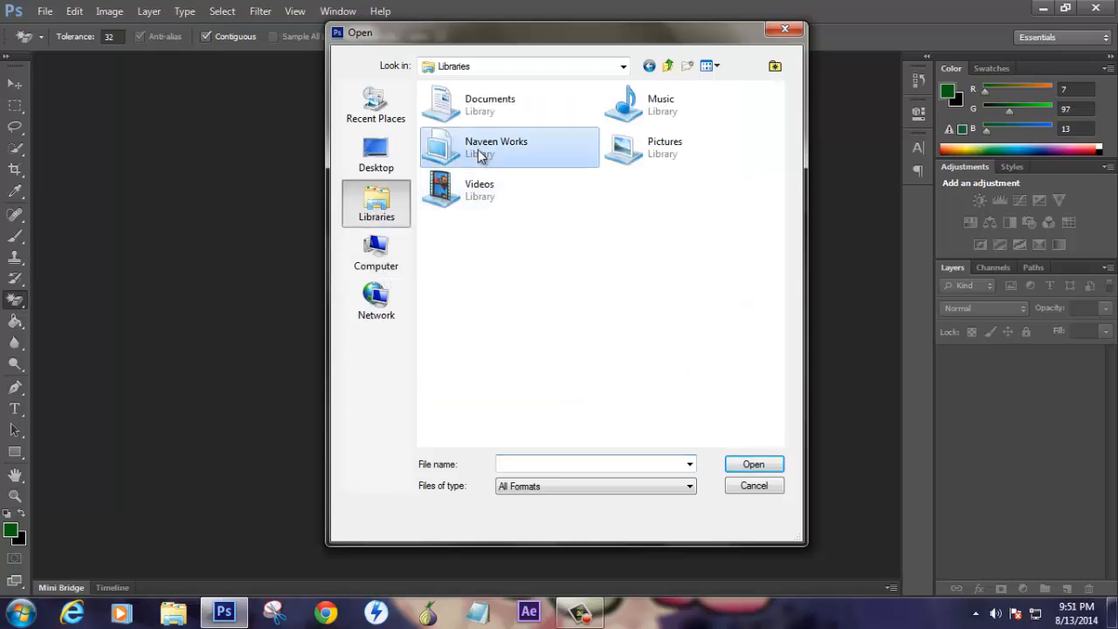
double_click(496, 147)
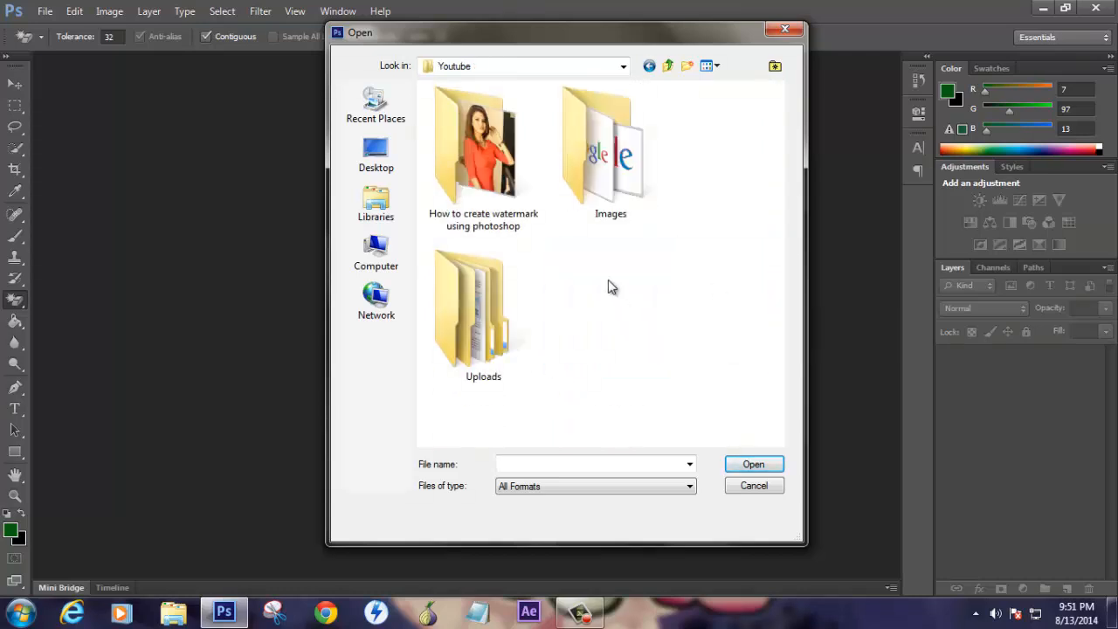
left_click(753, 485)
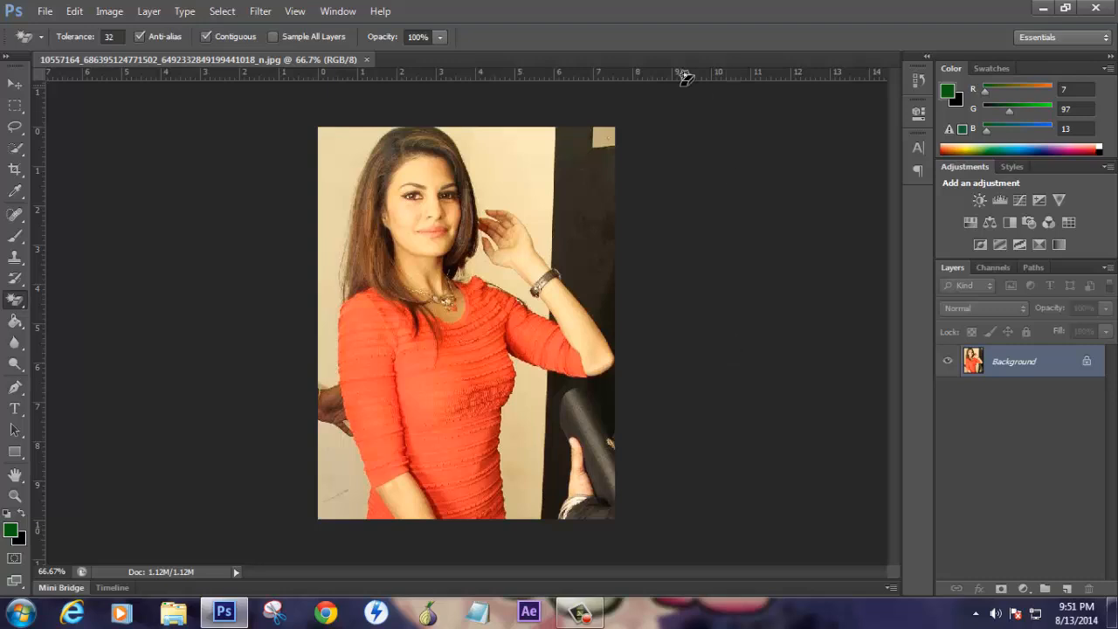
mouse_move(690, 175)
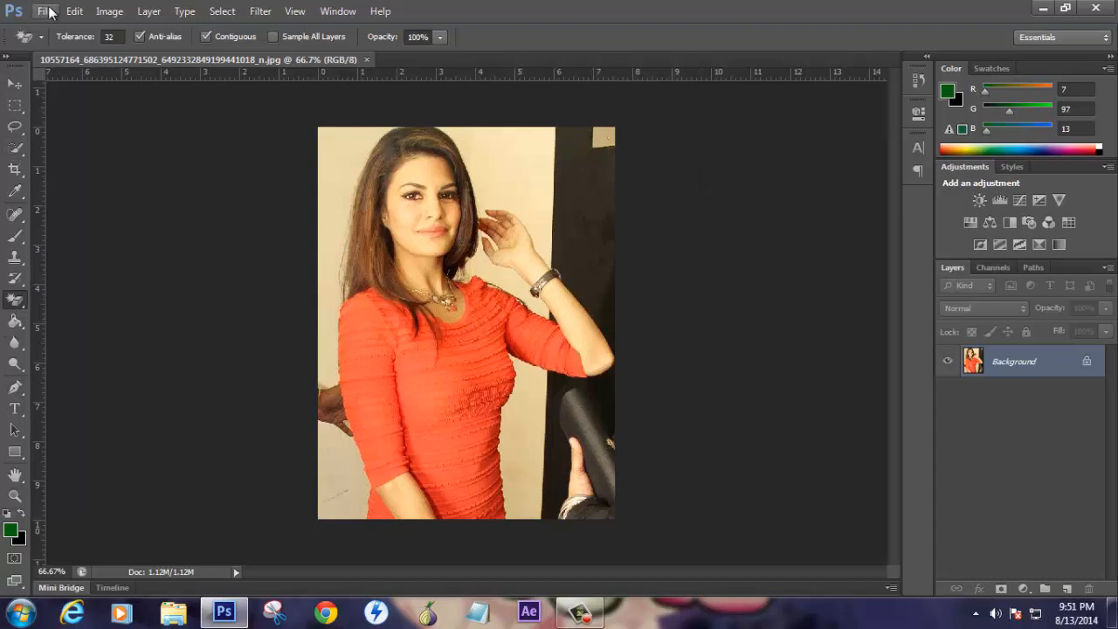
Create a new blank white document of 1050 × 600 pixels.
left_click(44, 11)
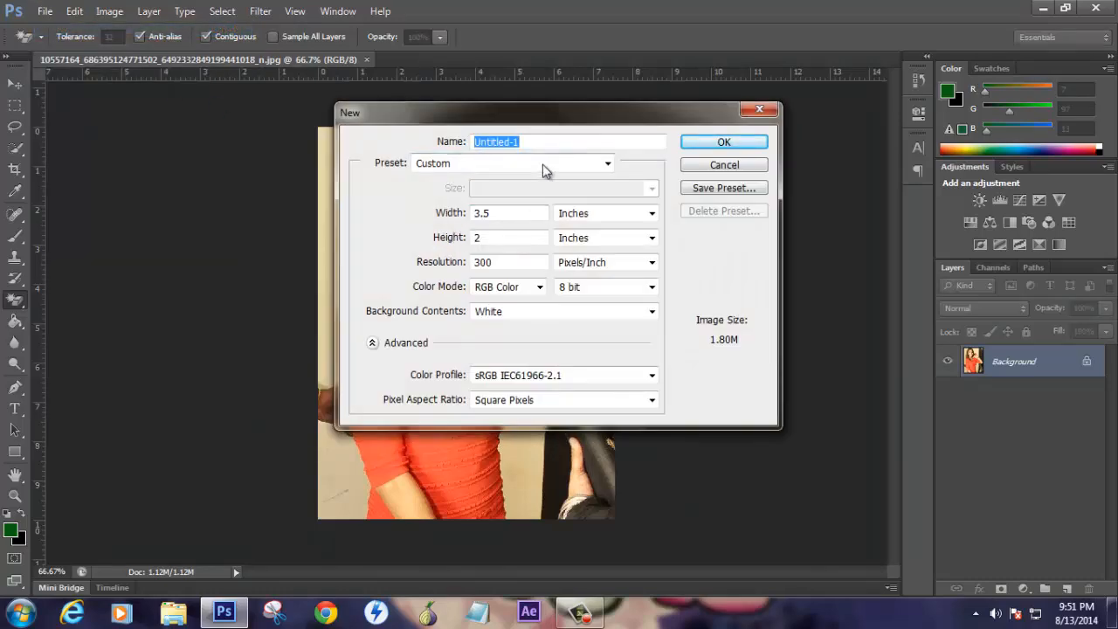
mouse_move(513, 163)
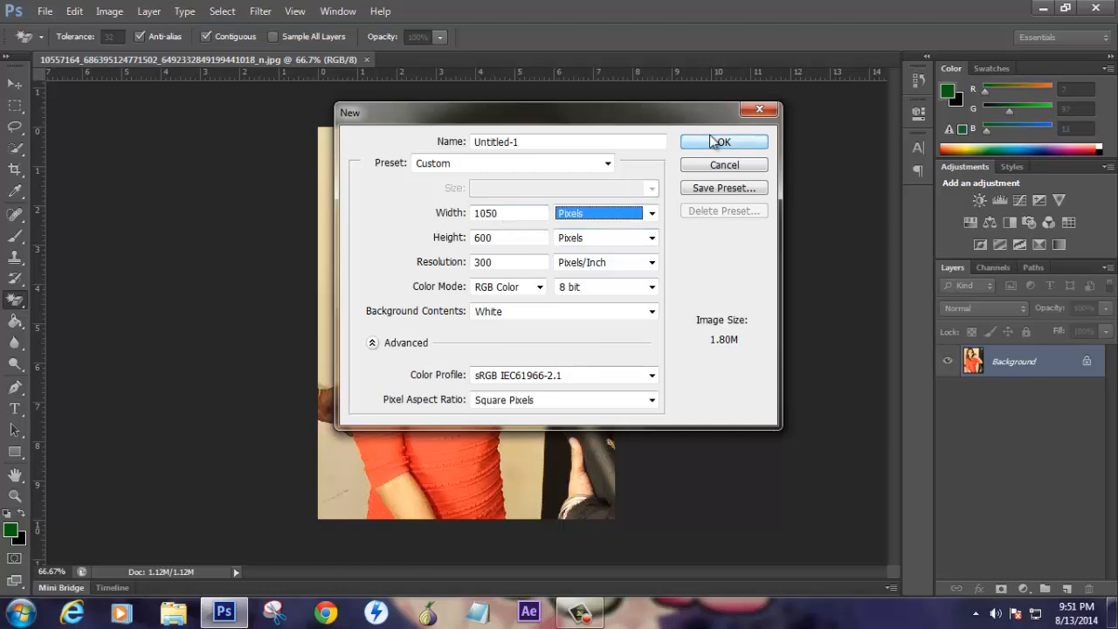
mouse_move(723, 141)
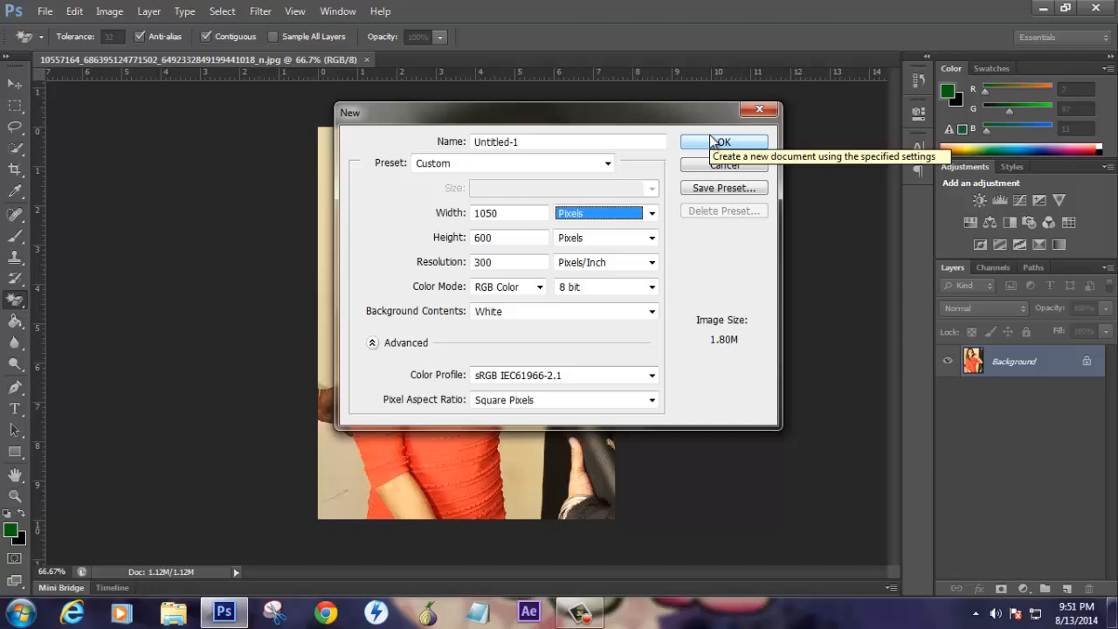
left_click(723, 142)
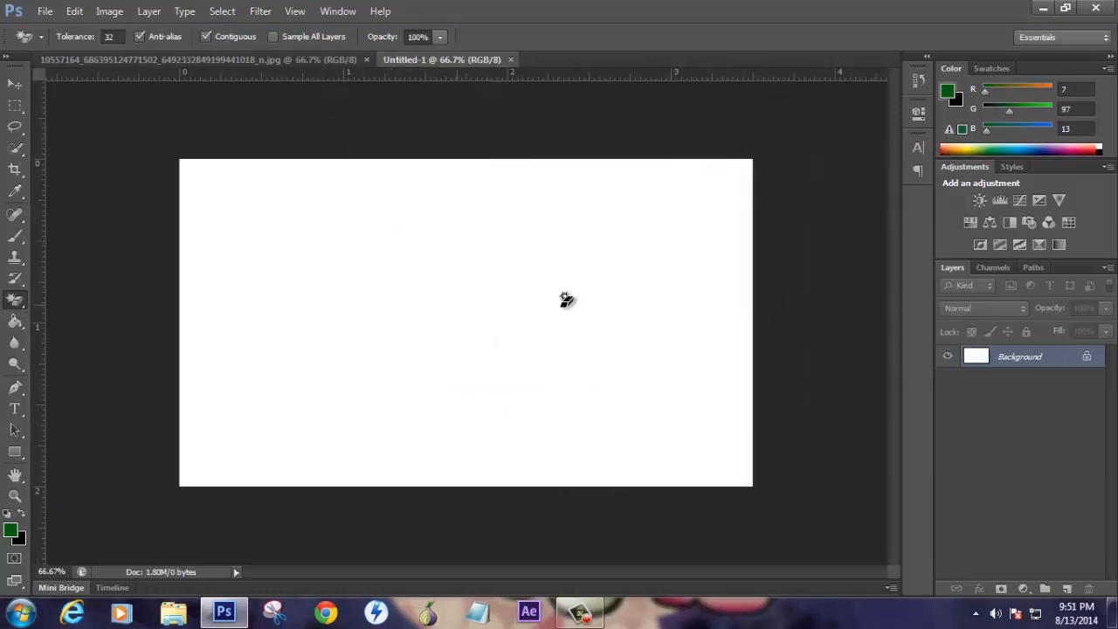
mouse_move(673, 308)
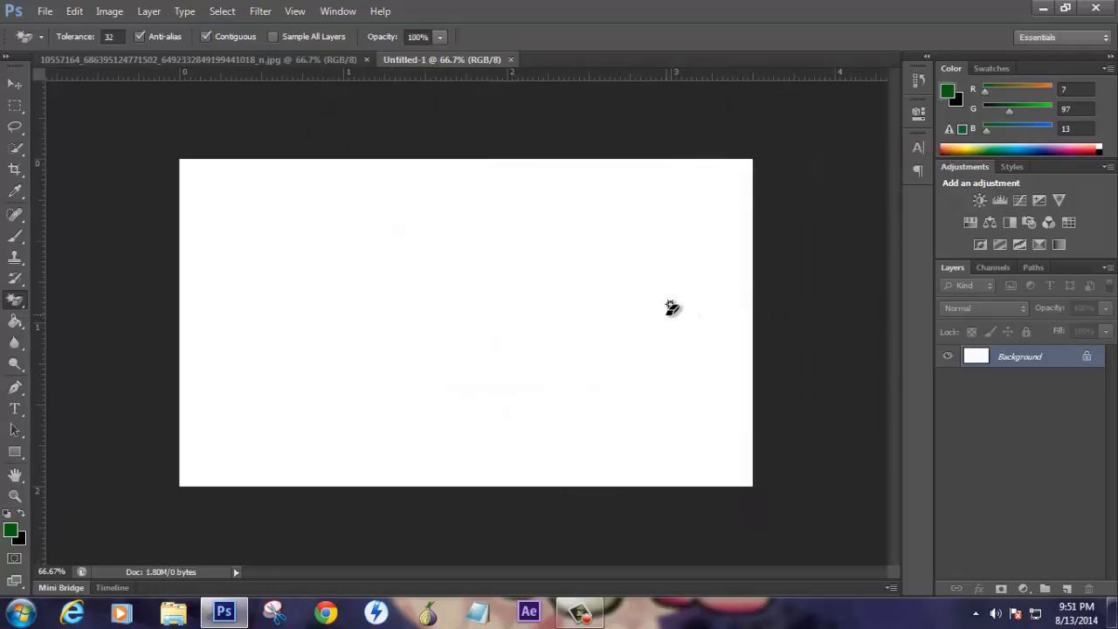
mouse_move(806, 264)
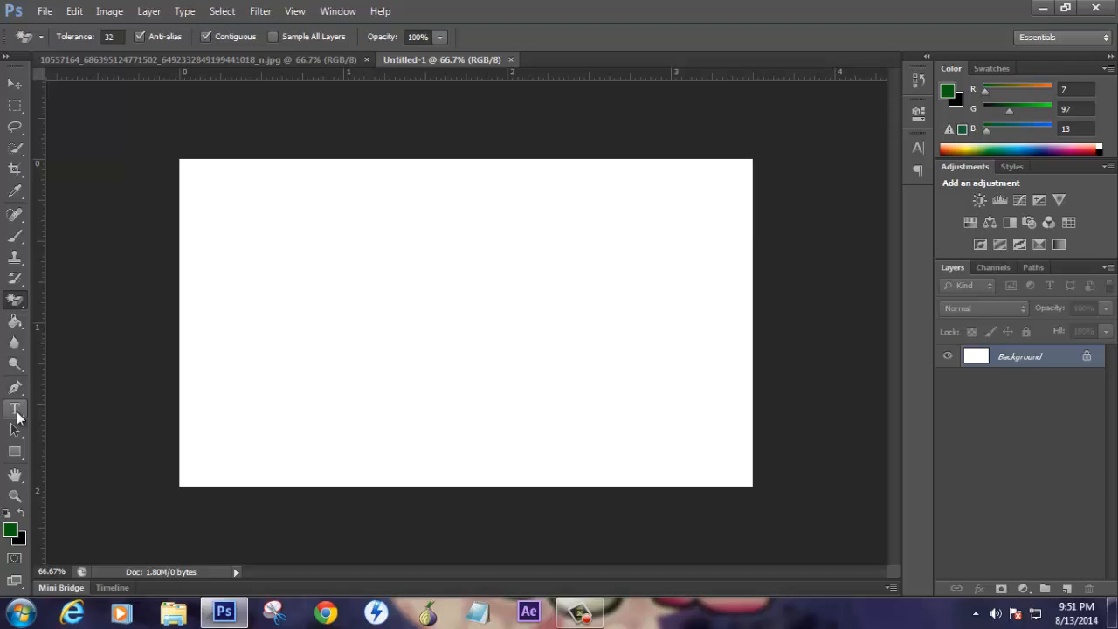
Place the letters FG mid-canvas with the Horizontal Type Tool and size them to 60 pt.
left_click(15, 411)
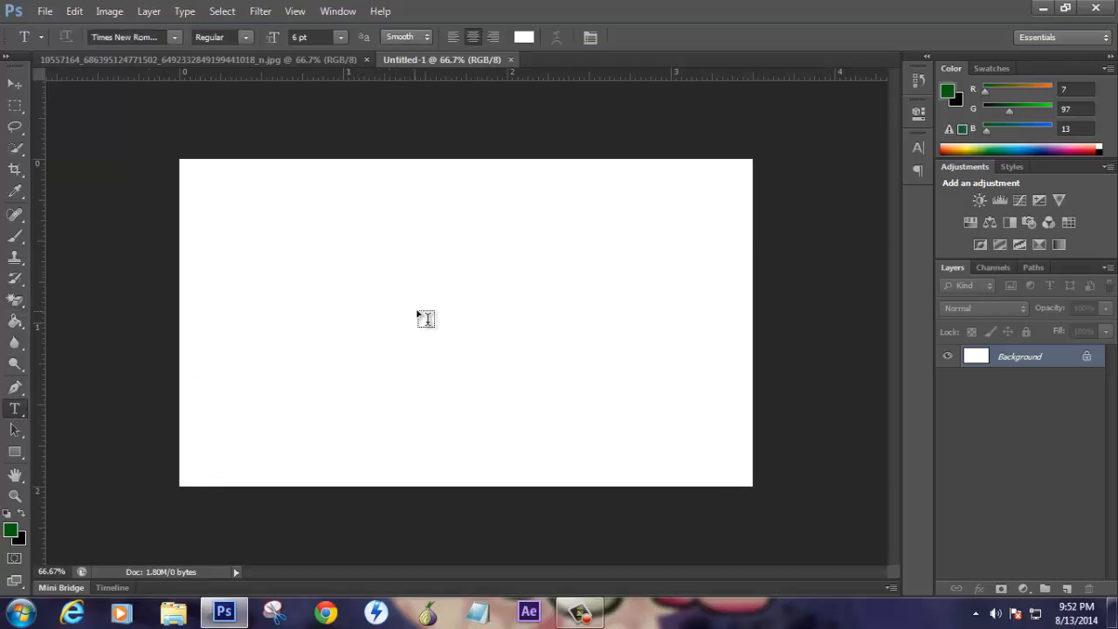
left_click(425, 318)
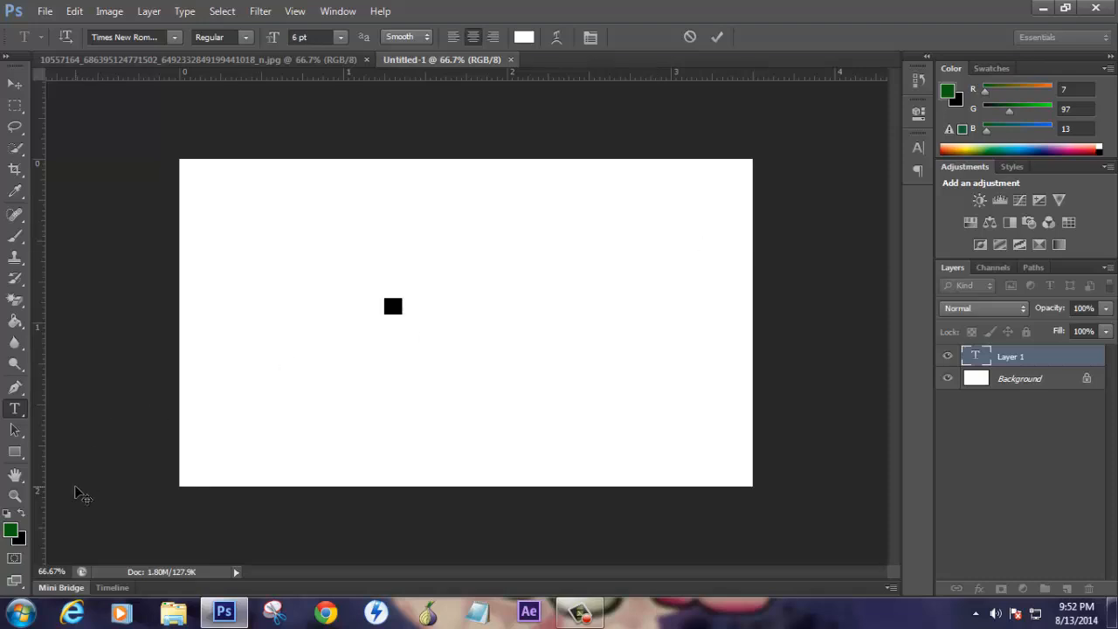
mouse_move(203, 461)
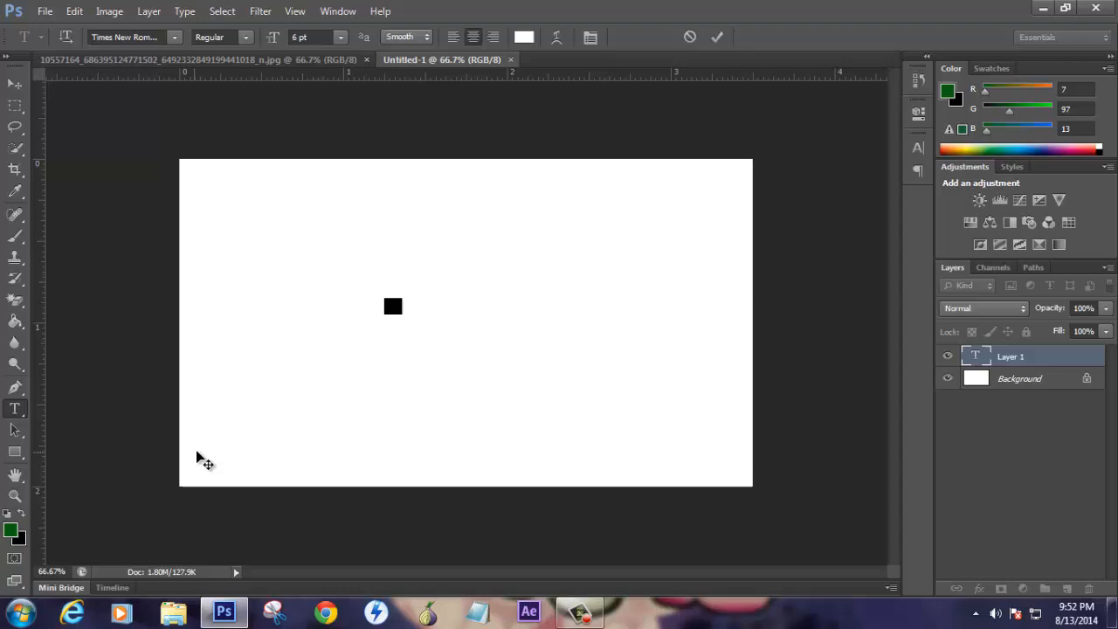
left_click(525, 36)
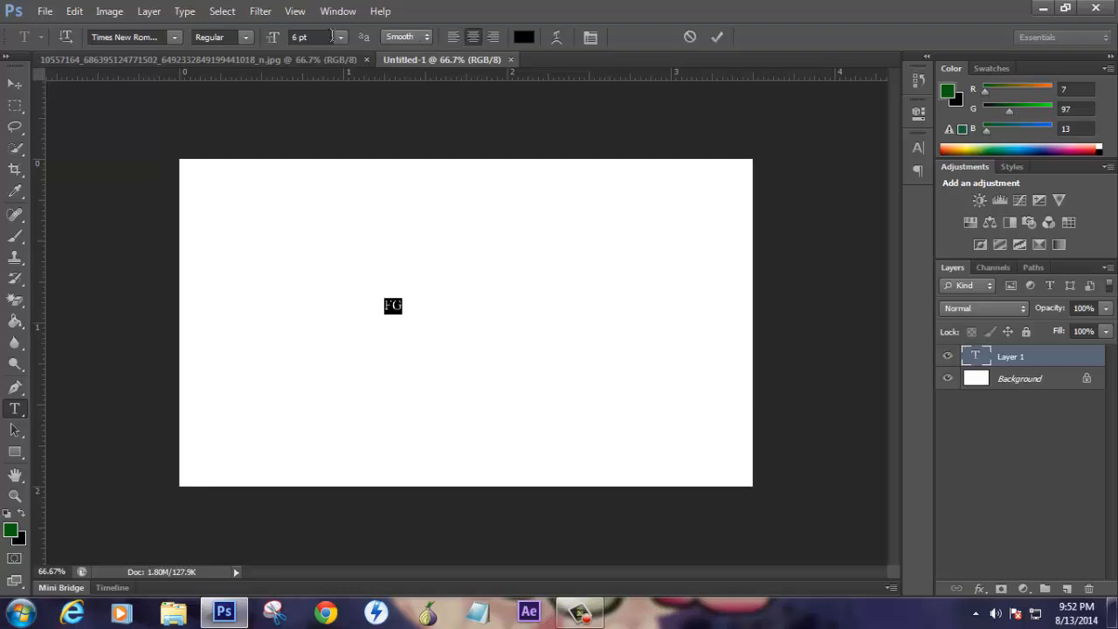
left_click(339, 36)
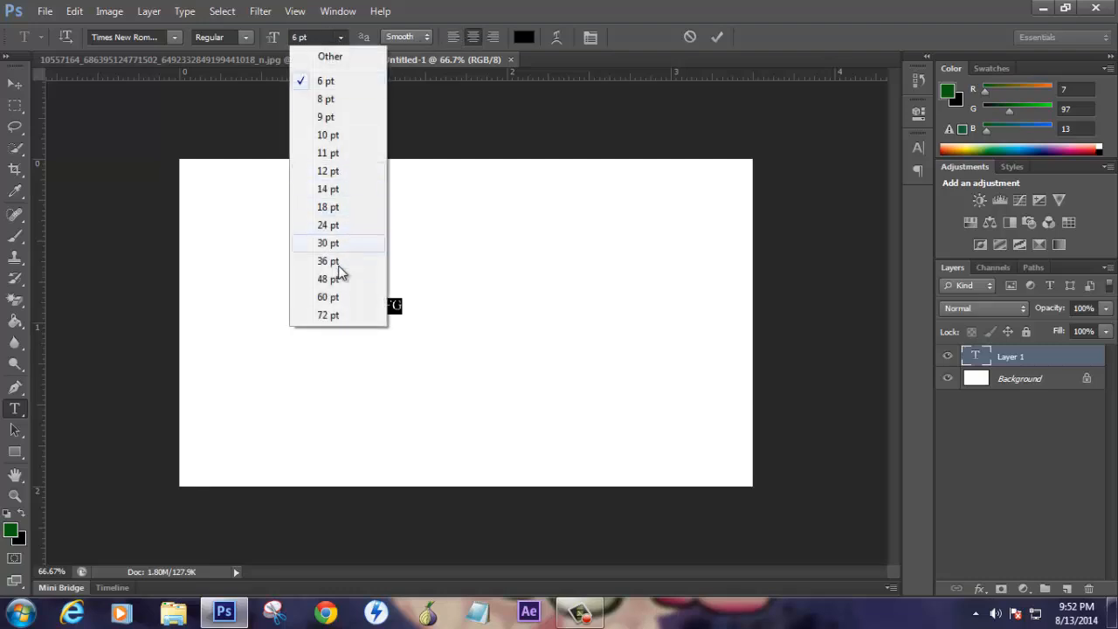
left_click(329, 298)
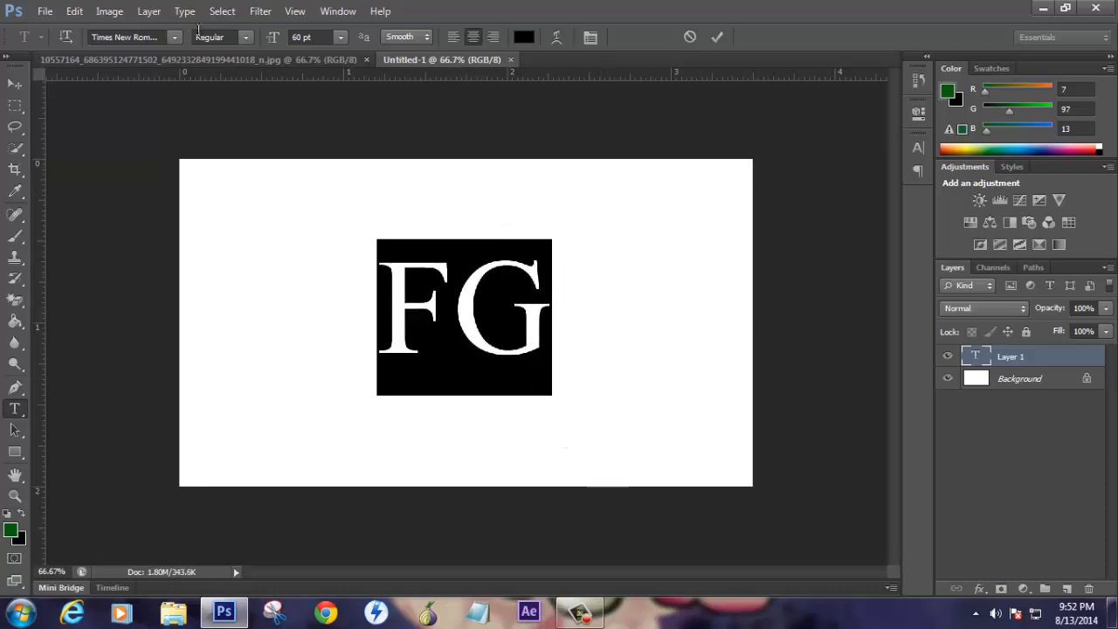
Set the FG text to the Viner Hand ITC script font and commit the layer.
left_click(174, 37)
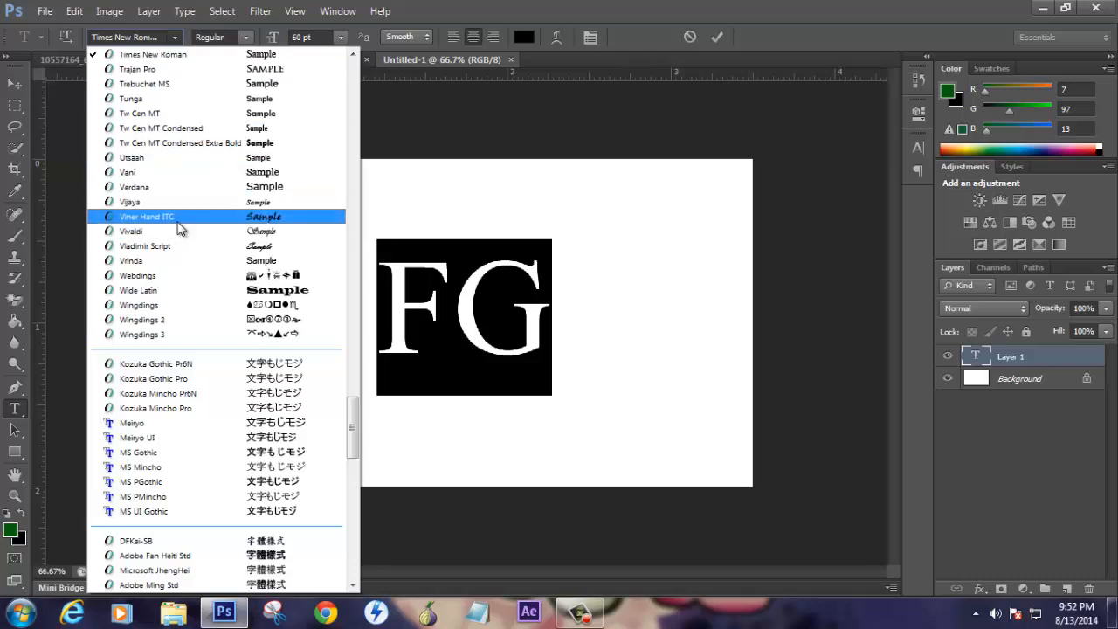
left_click(146, 216)
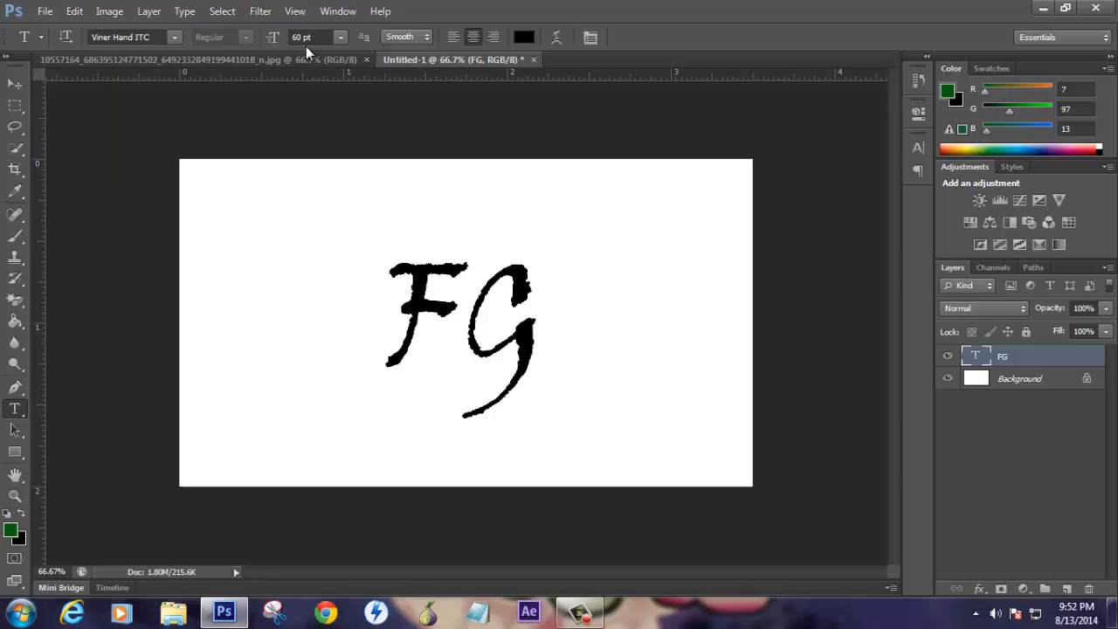
mouse_move(341, 99)
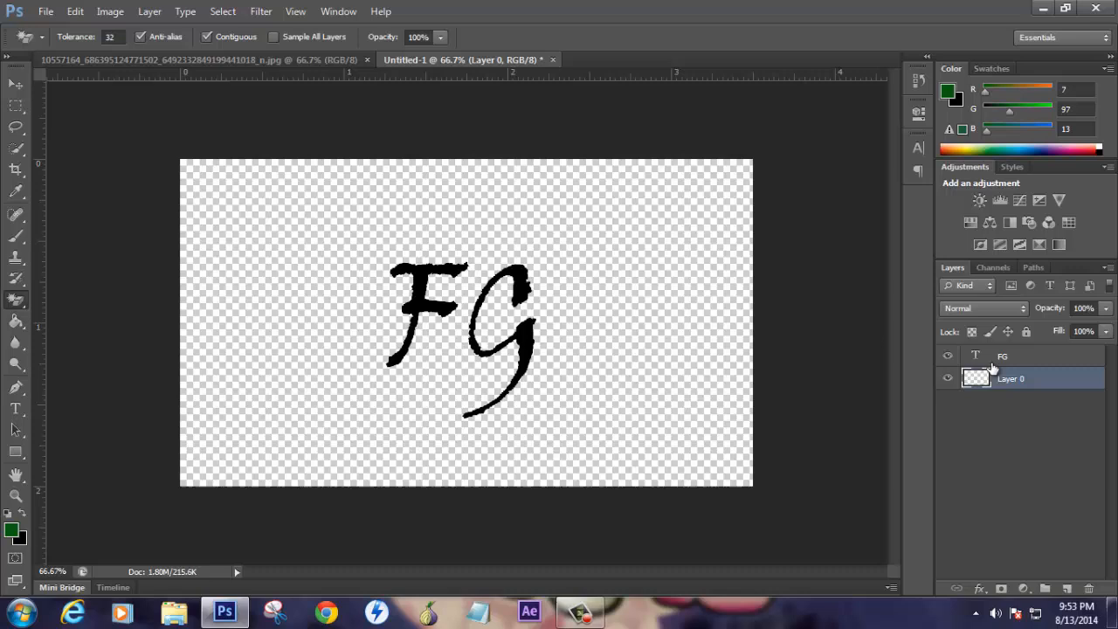
Select the FG type layer in the Layers panel above transparent Layer 0.
left_click(1004, 355)
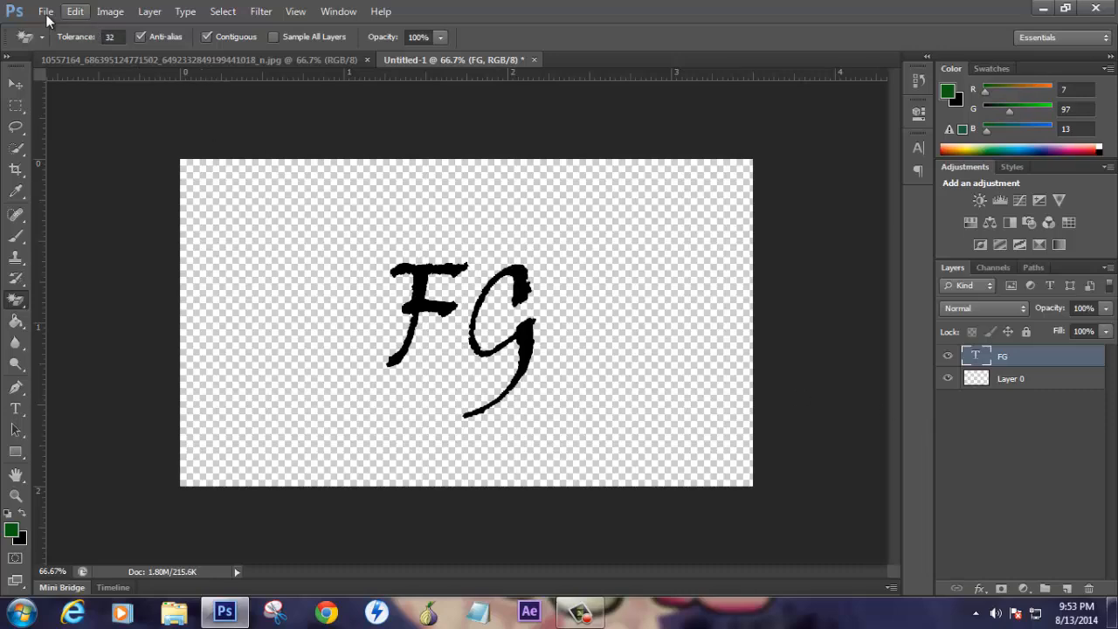
Define a brush preset from the FG lettering named 'Filmy Gossips'.
left_click(75, 11)
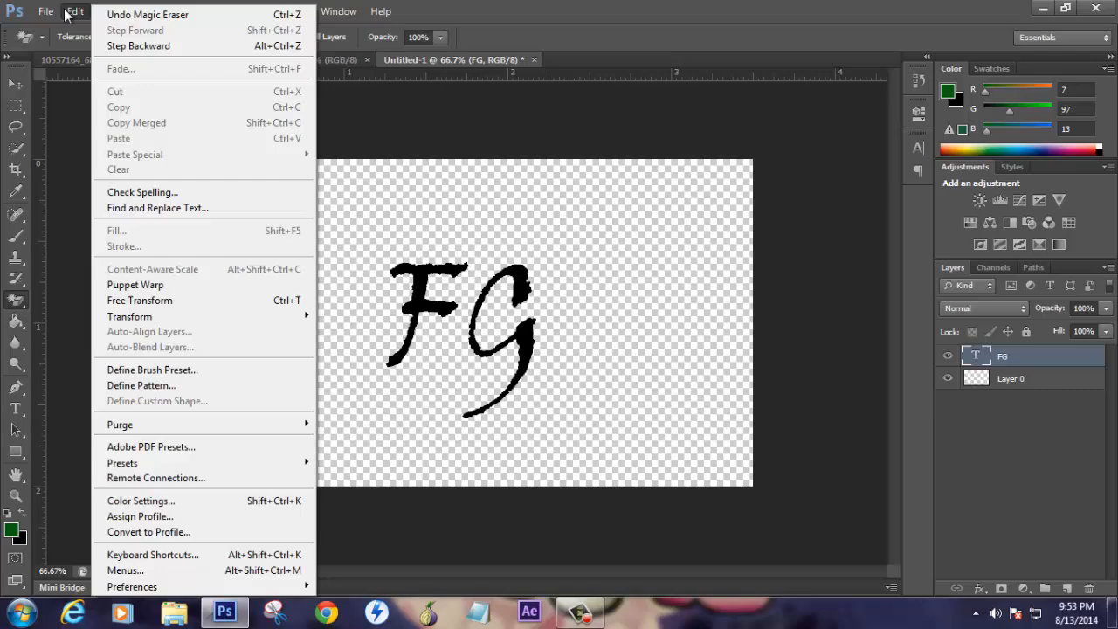
mouse_move(206, 370)
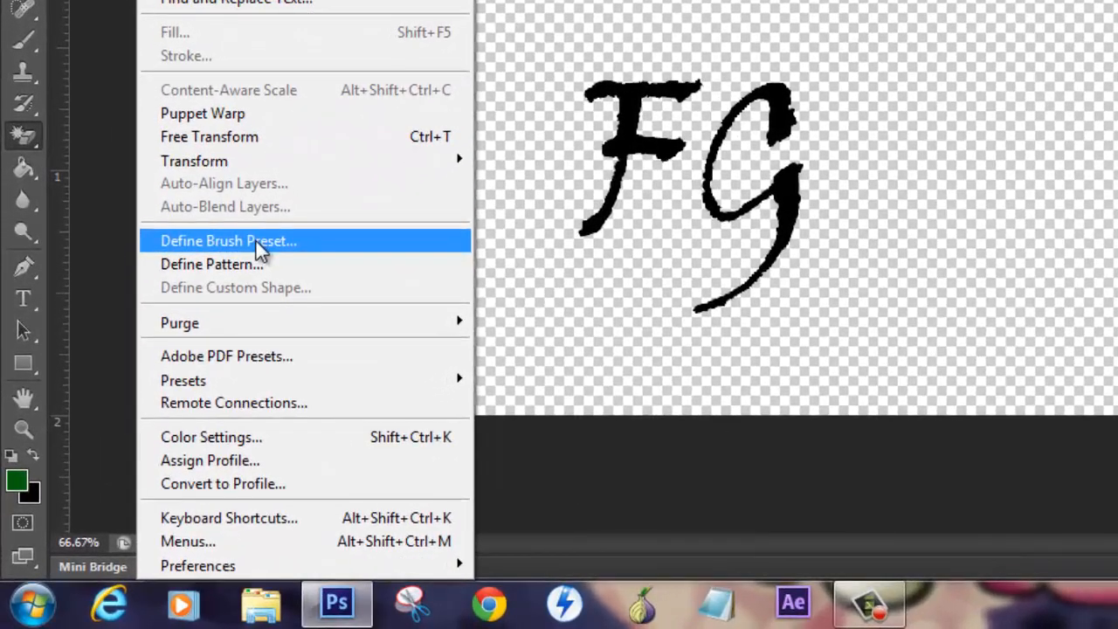
left_click(229, 240)
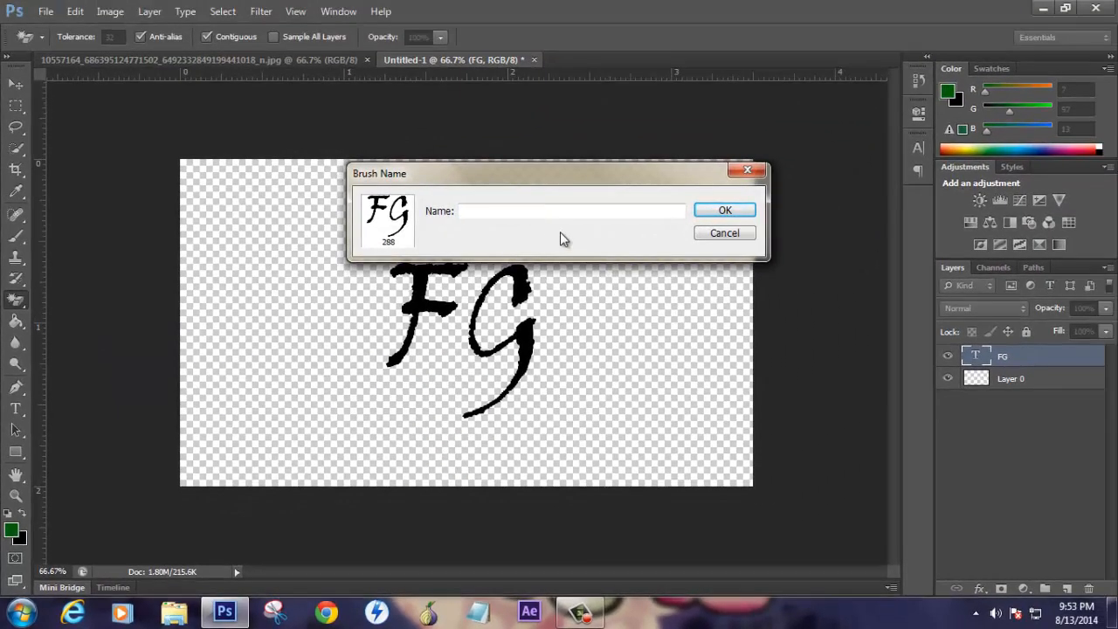
type("Filmy Goss")
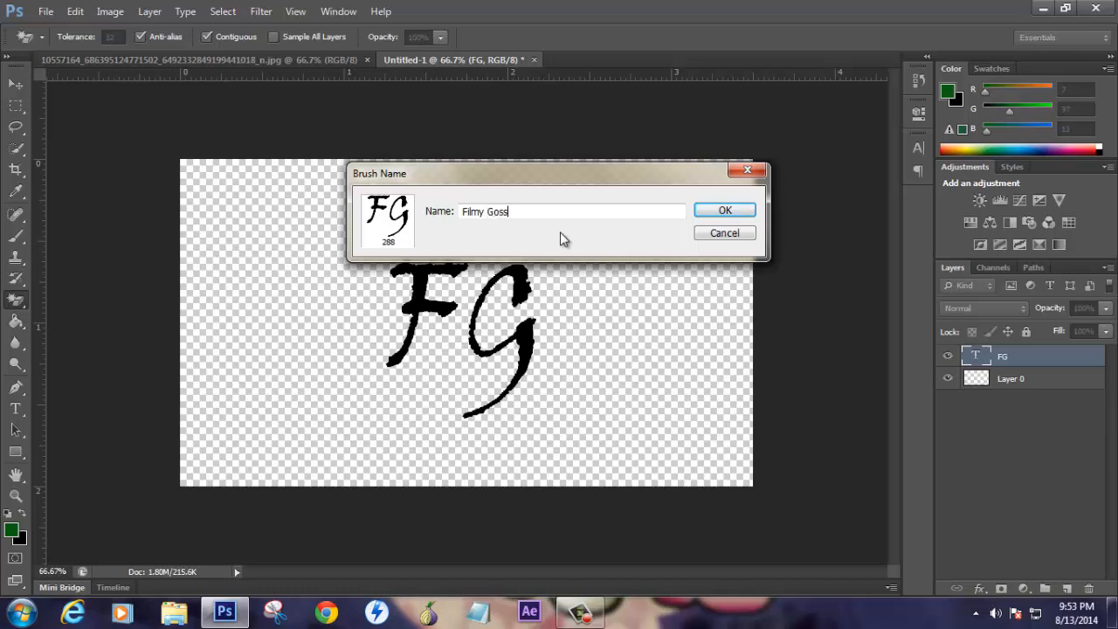
type("ips")
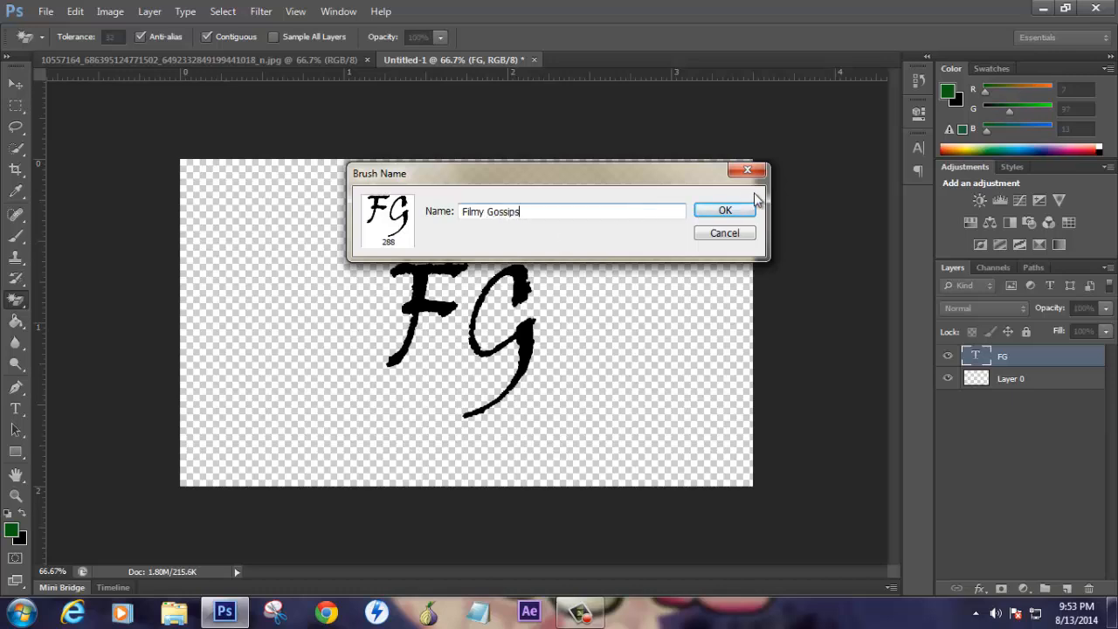
left_click(725, 211)
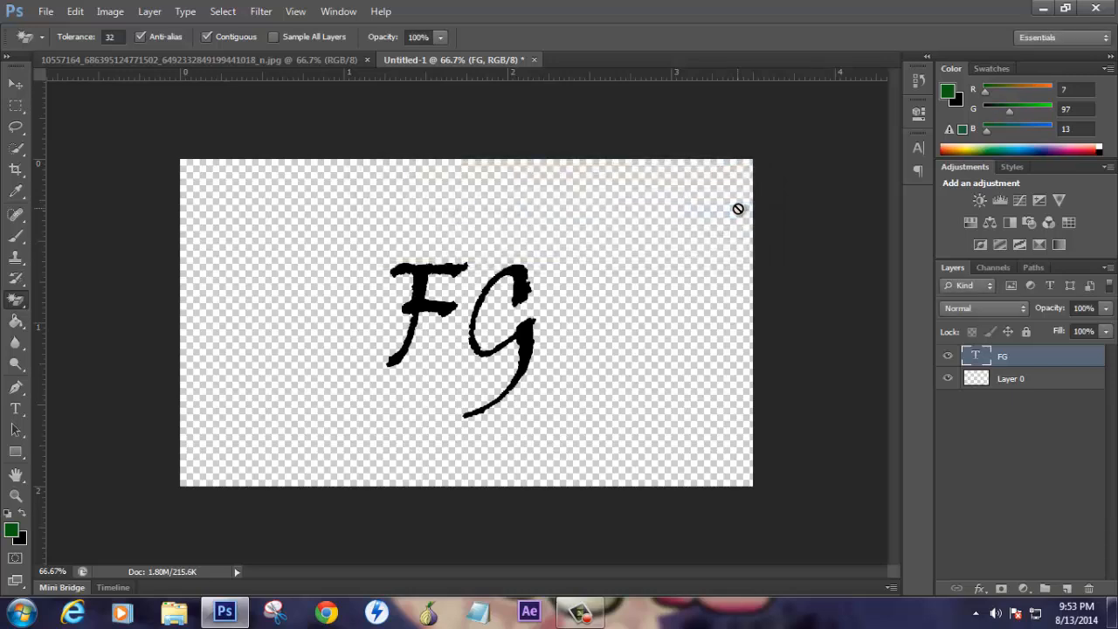
mouse_move(290, 86)
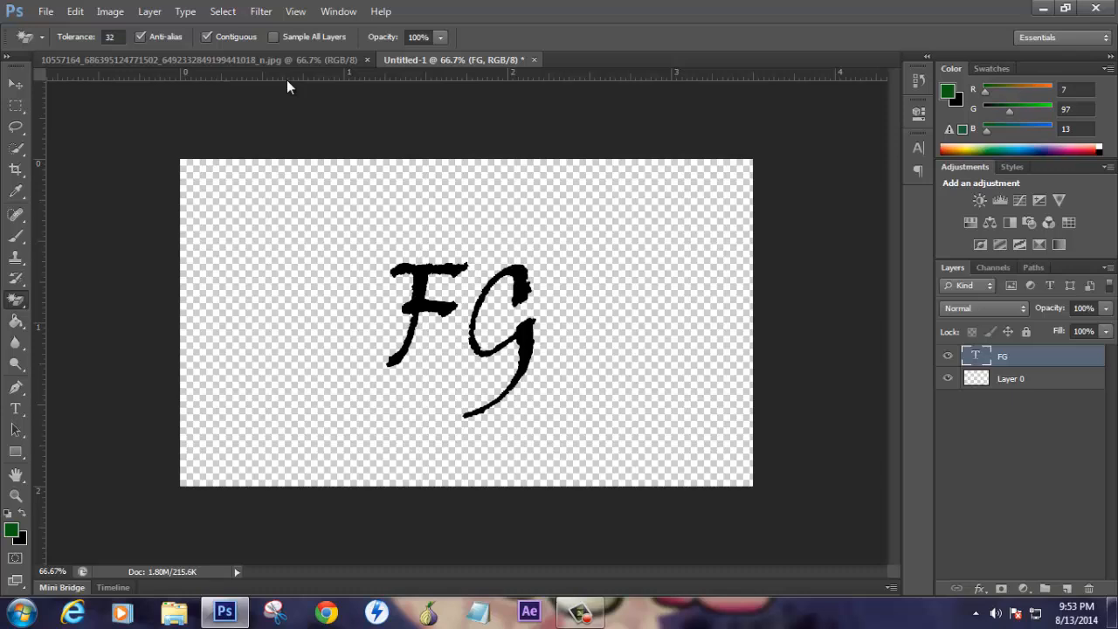
Switch to the photo document and pick the Filmy Gossips tip for the Brush tool.
left_click(158, 59)
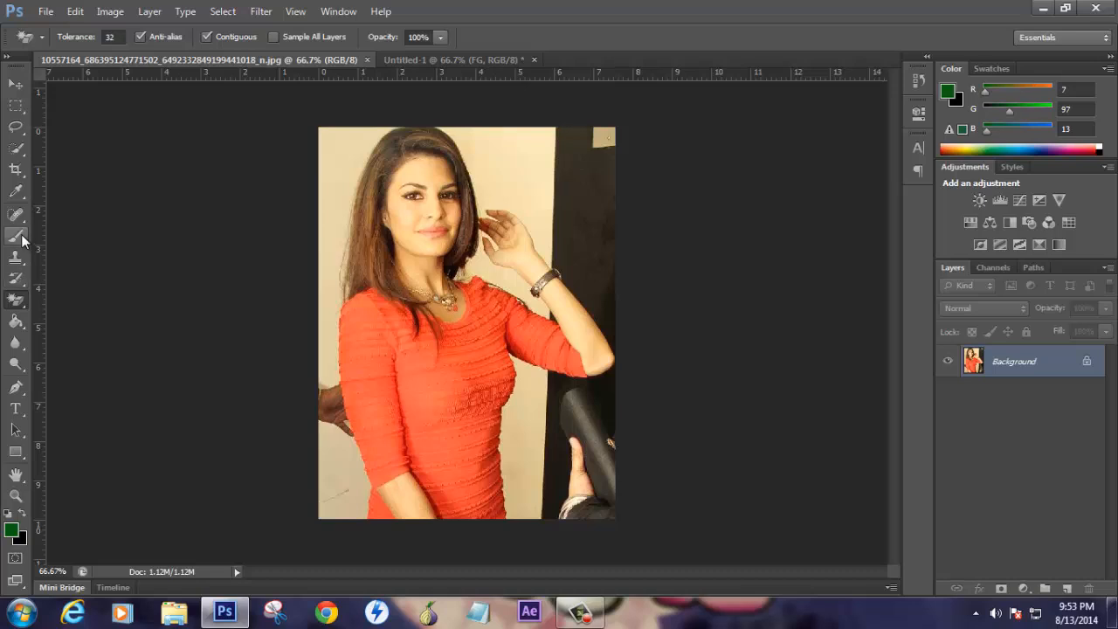
left_click(15, 237)
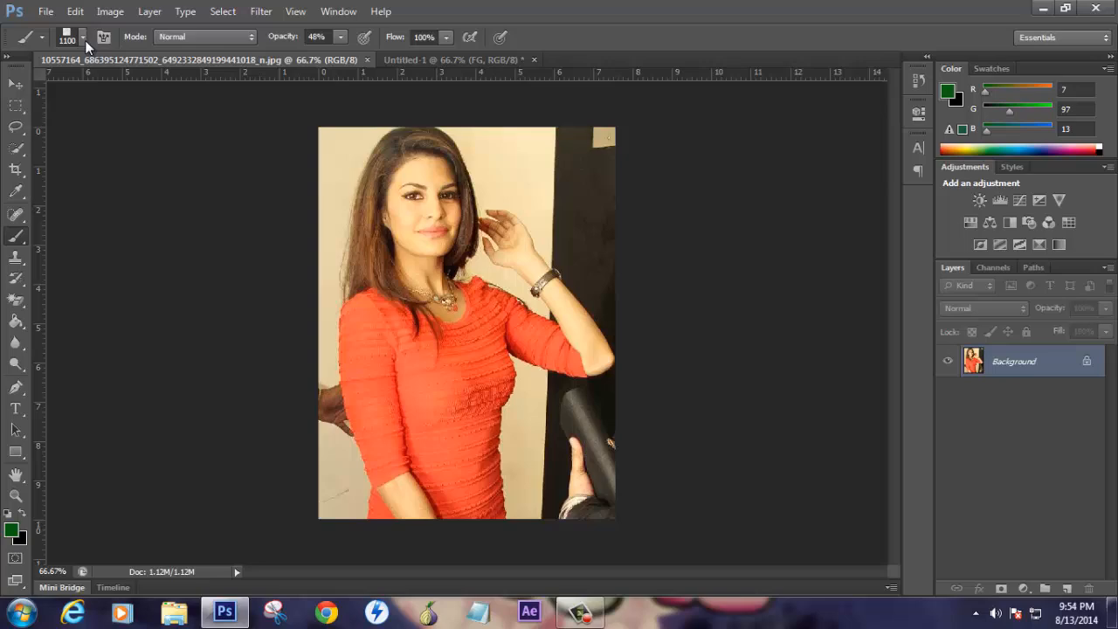
left_click(83, 37)
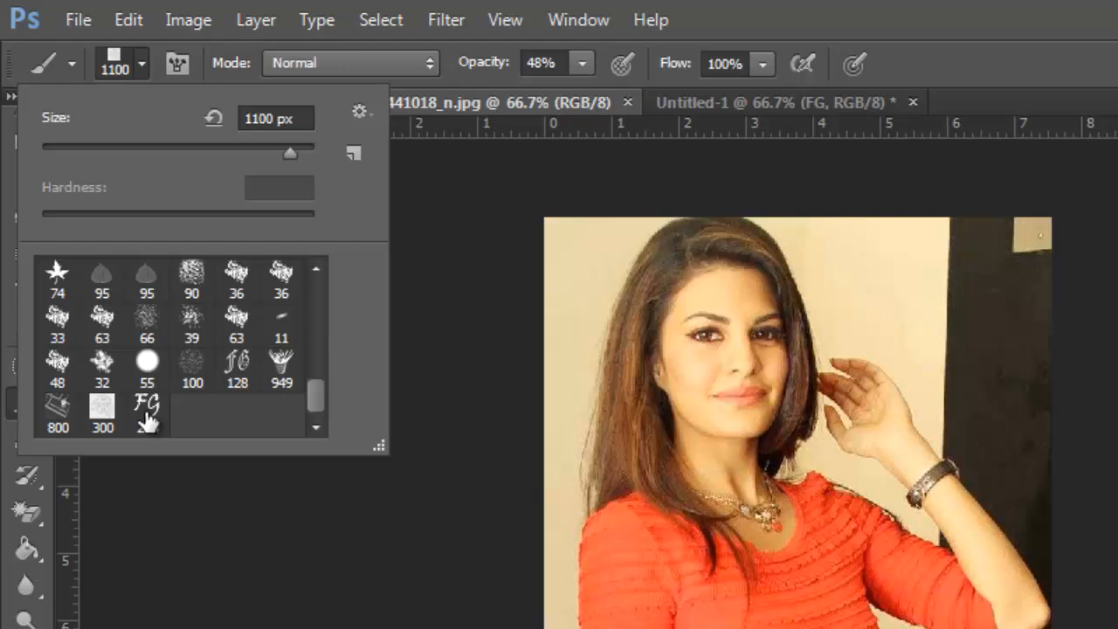
mouse_move(146, 407)
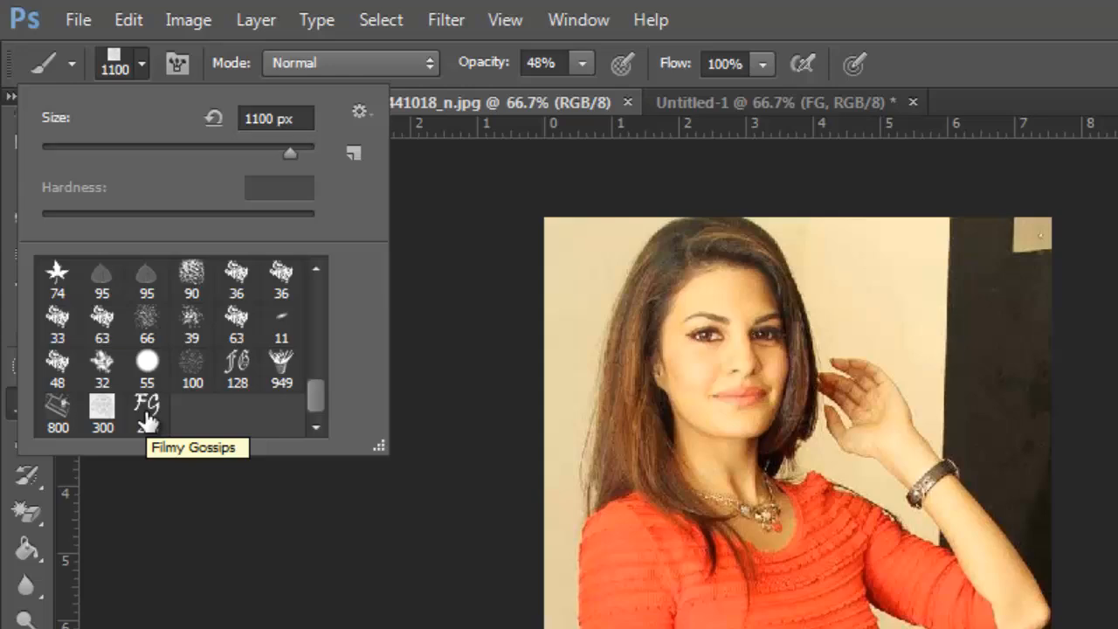
left_click(147, 411)
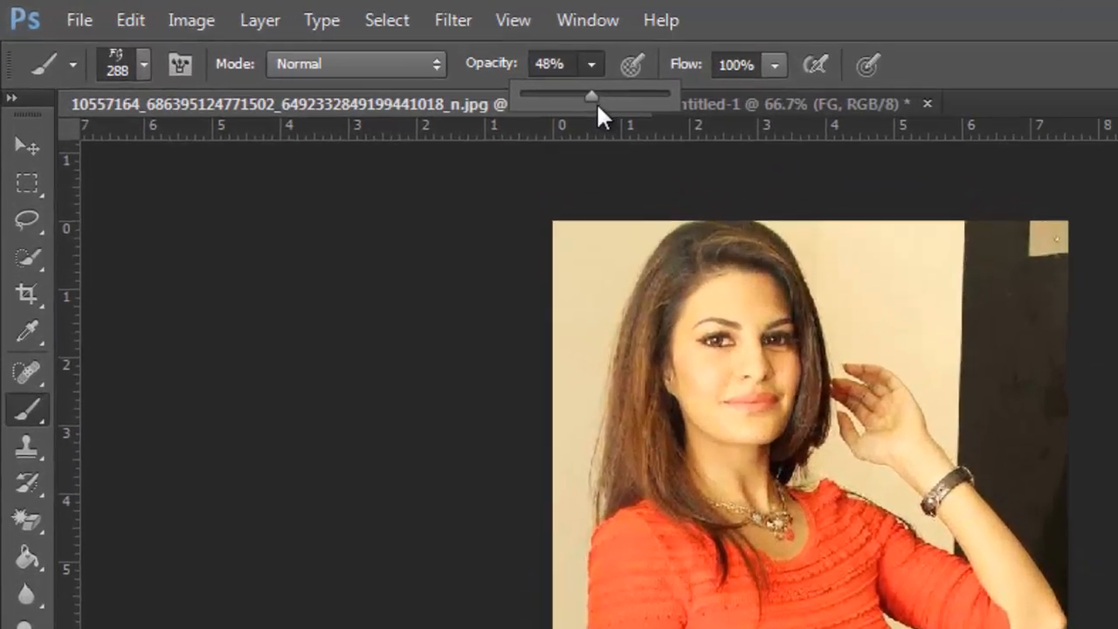
Lower brush opacity to 25%, shrink the tip, and stamp a faint FG on the photo's upper right.
left_click_drag(590, 94, 622, 107)
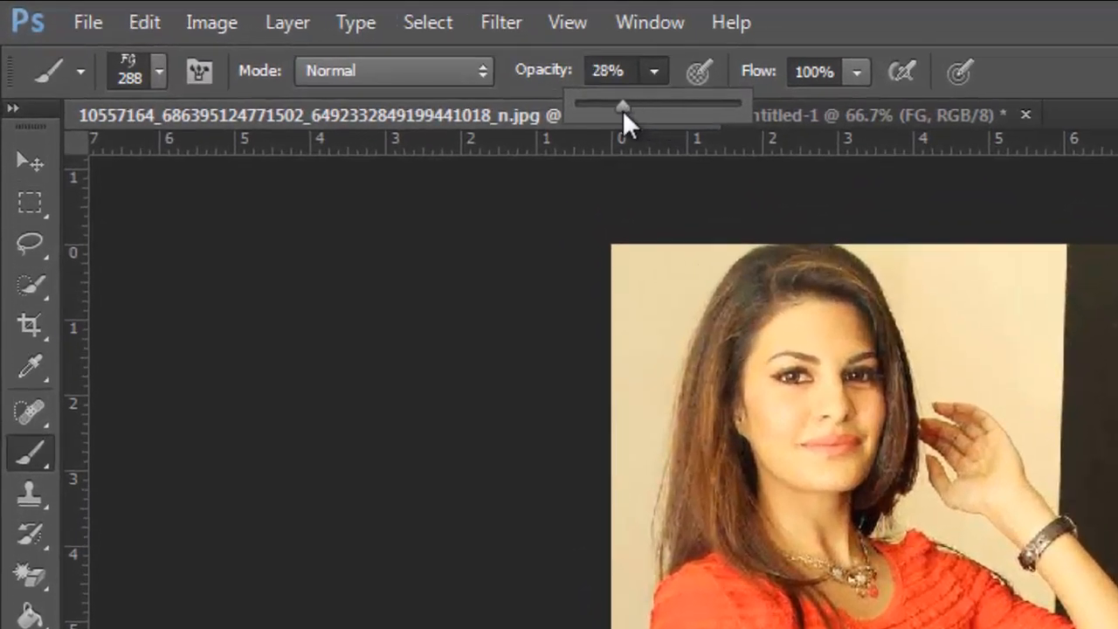
left_click_drag(625, 105, 619, 105)
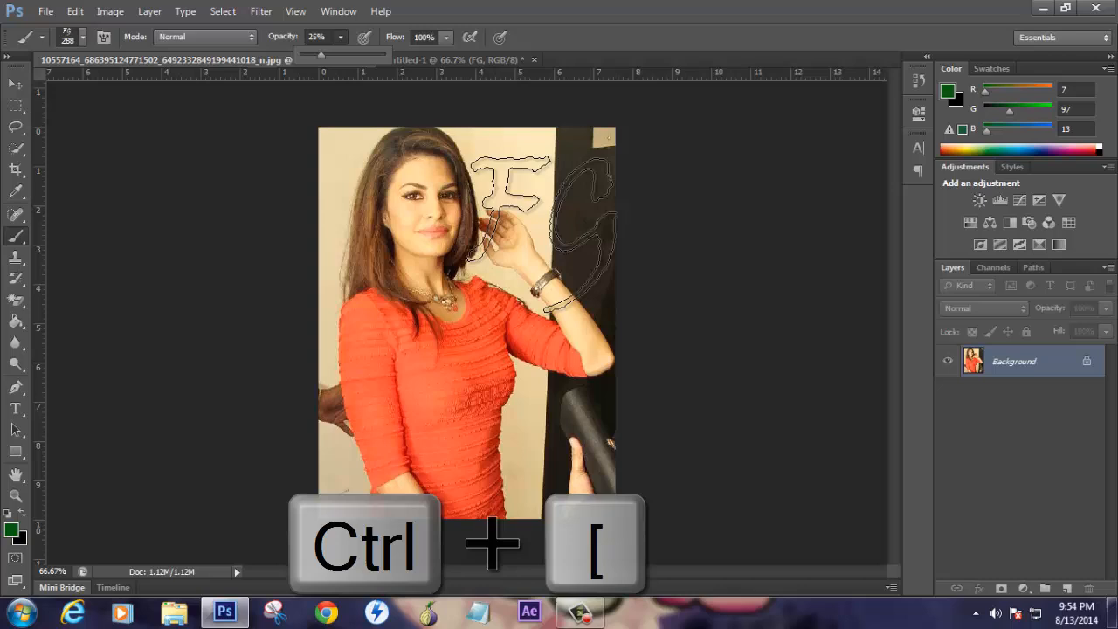
key("ctrl+[")
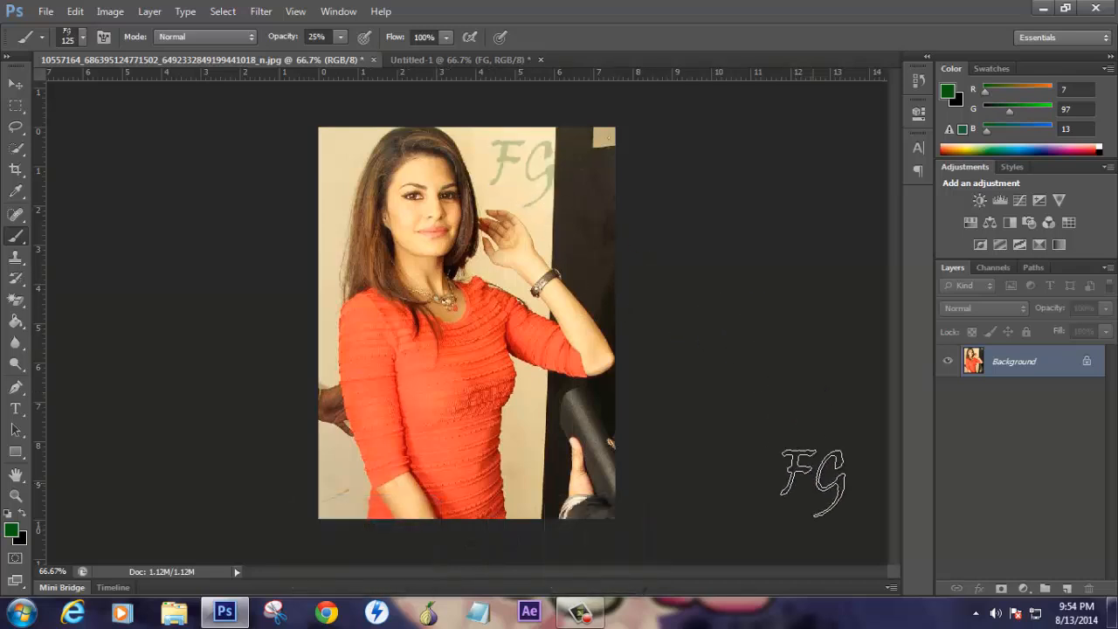
left_click_drag(813, 481, 738, 452)
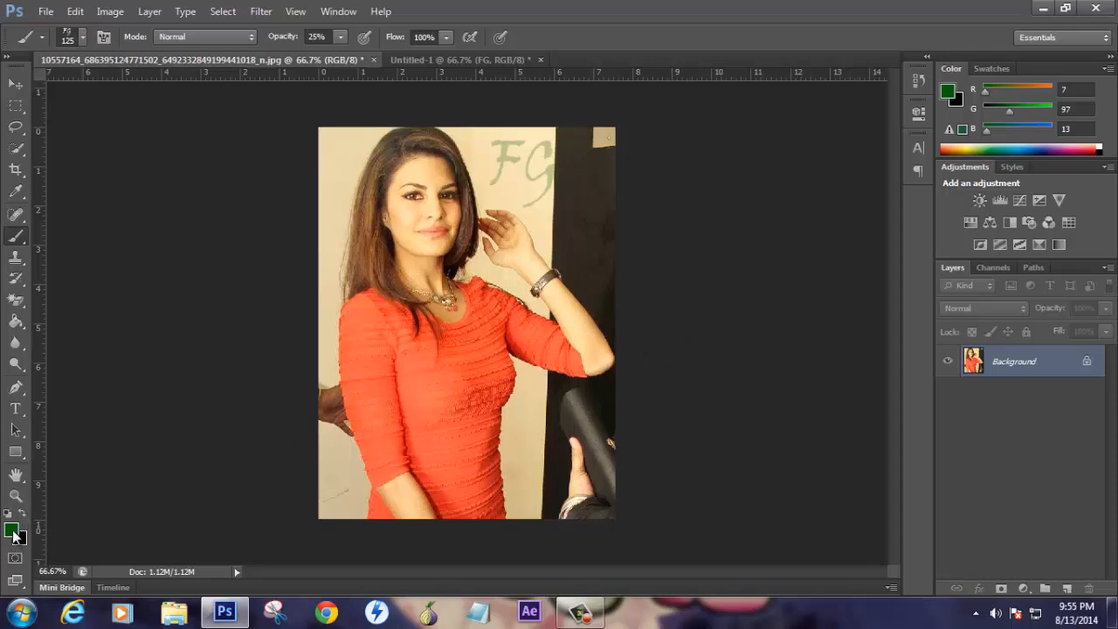
Set the foreground paint colour to pure red (ff0000) via the Color Picker.
left_click(13, 529)
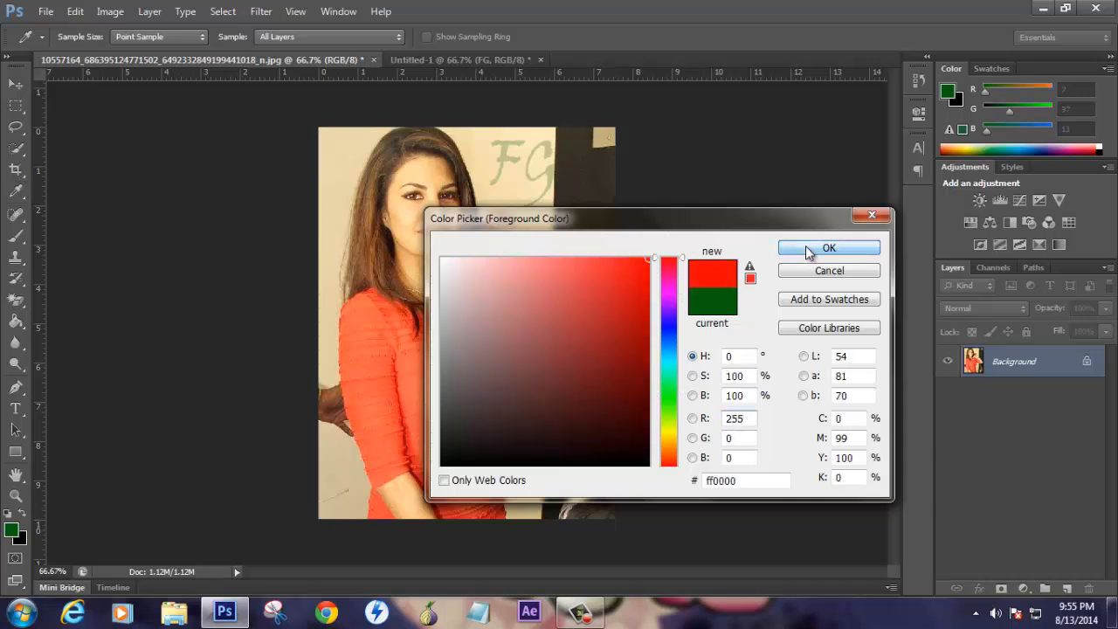
left_click(829, 249)
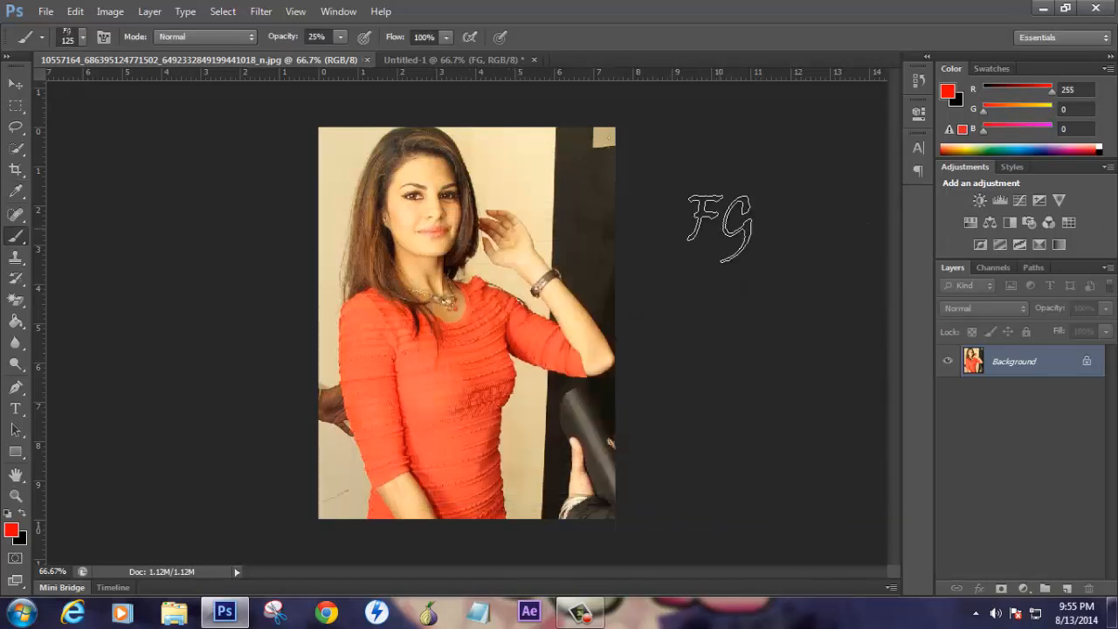
left_click_drag(721, 228, 520, 166)
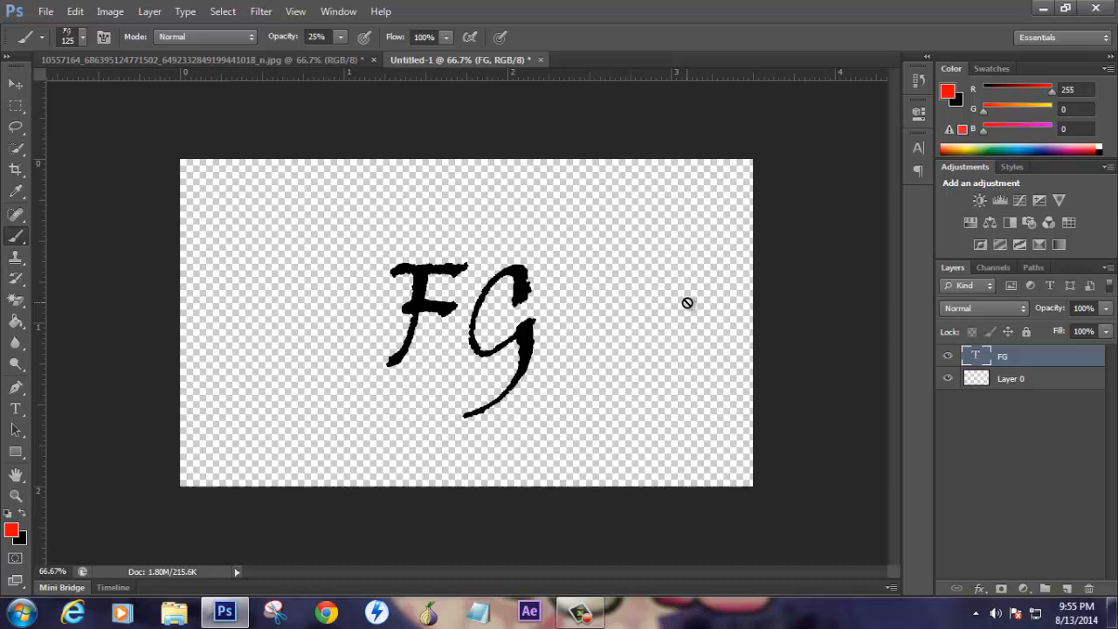
mouse_move(269, 71)
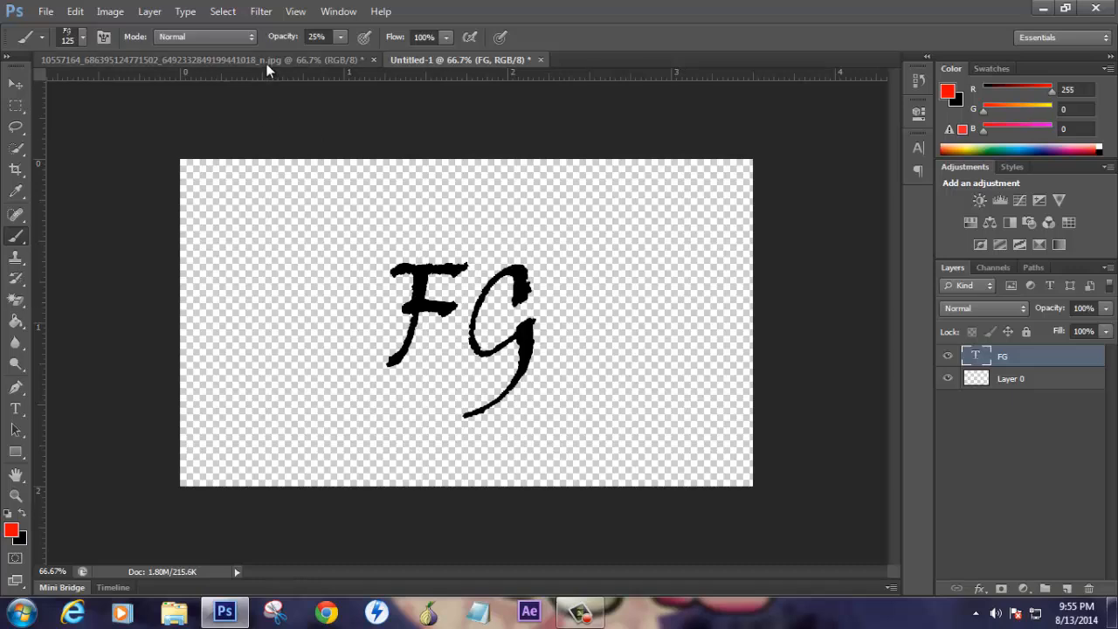